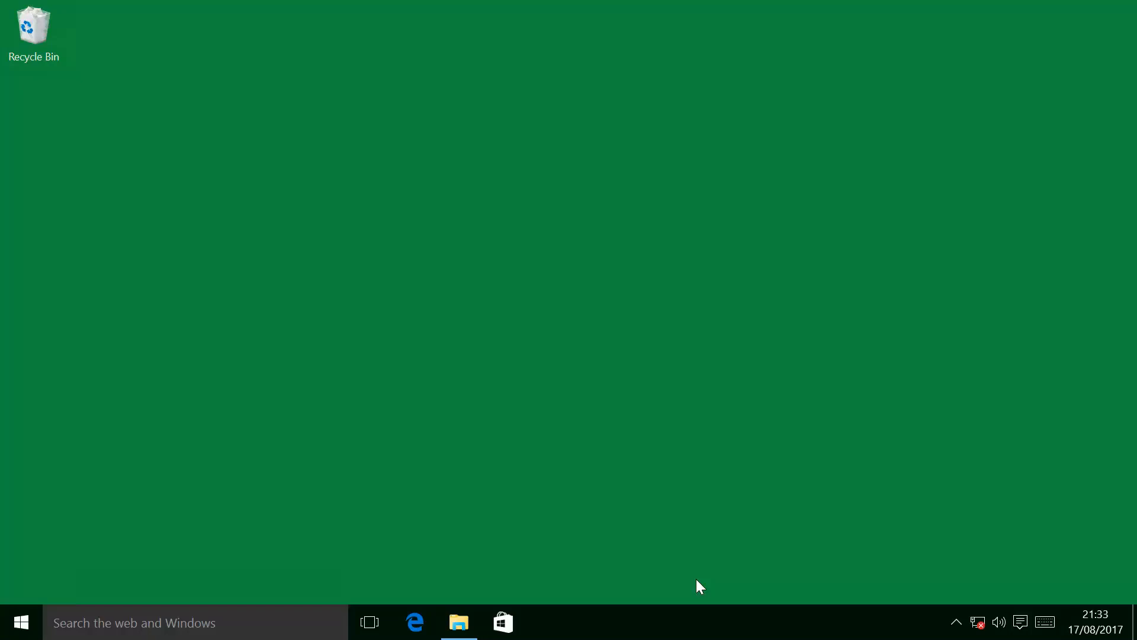
mouse_move(114, 552)
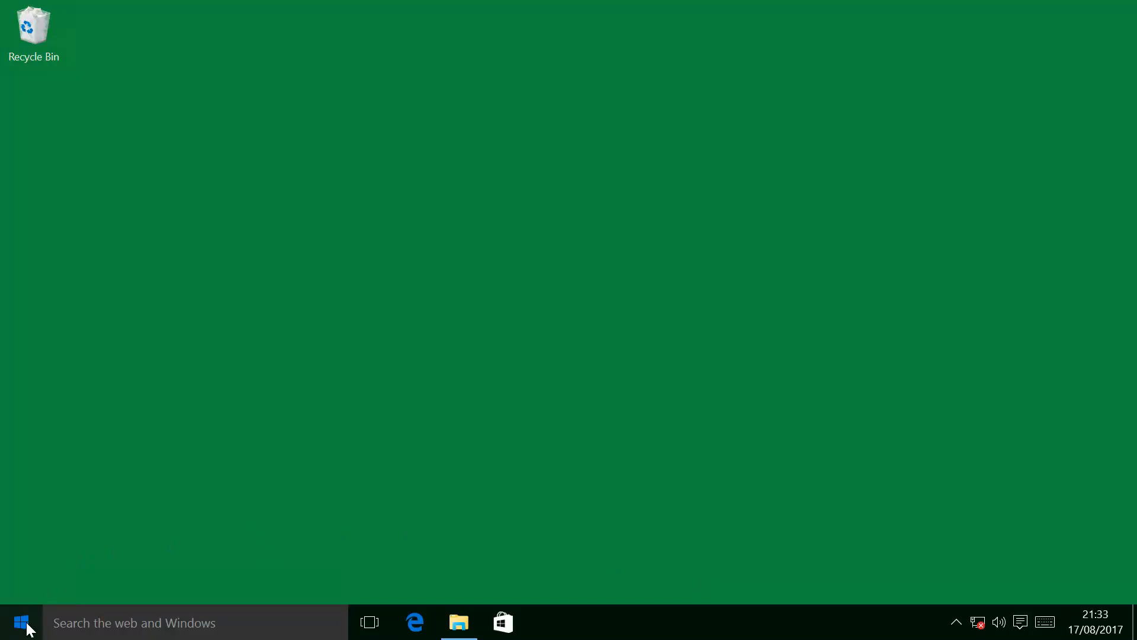
Step: Open the Start menu to reach the OneNote tile
left_click(19, 621)
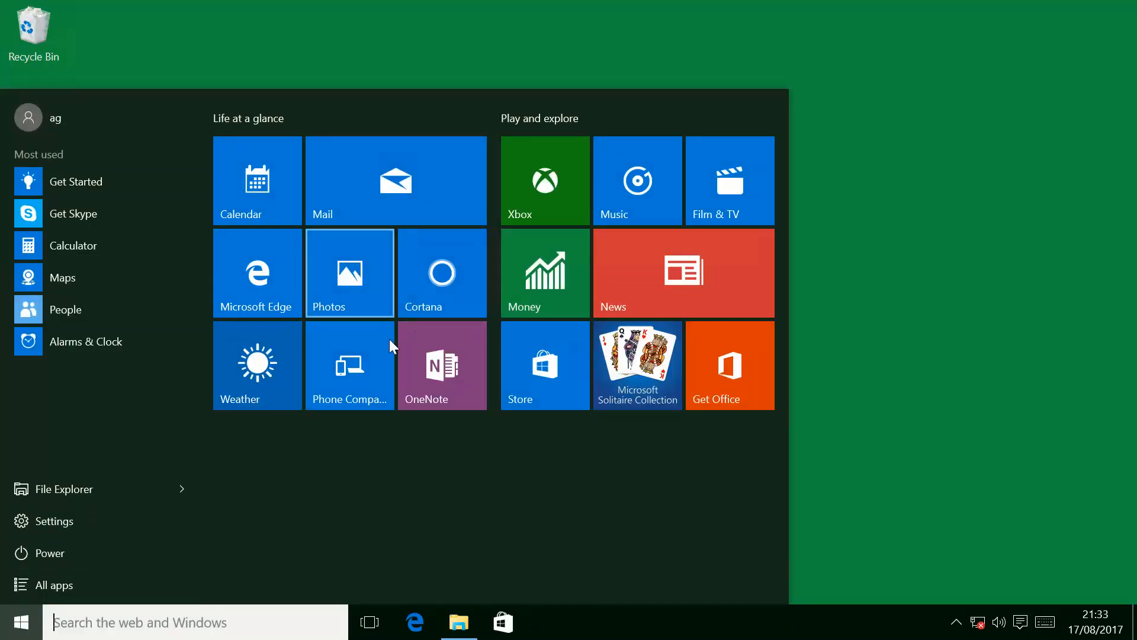
mouse_move(470, 374)
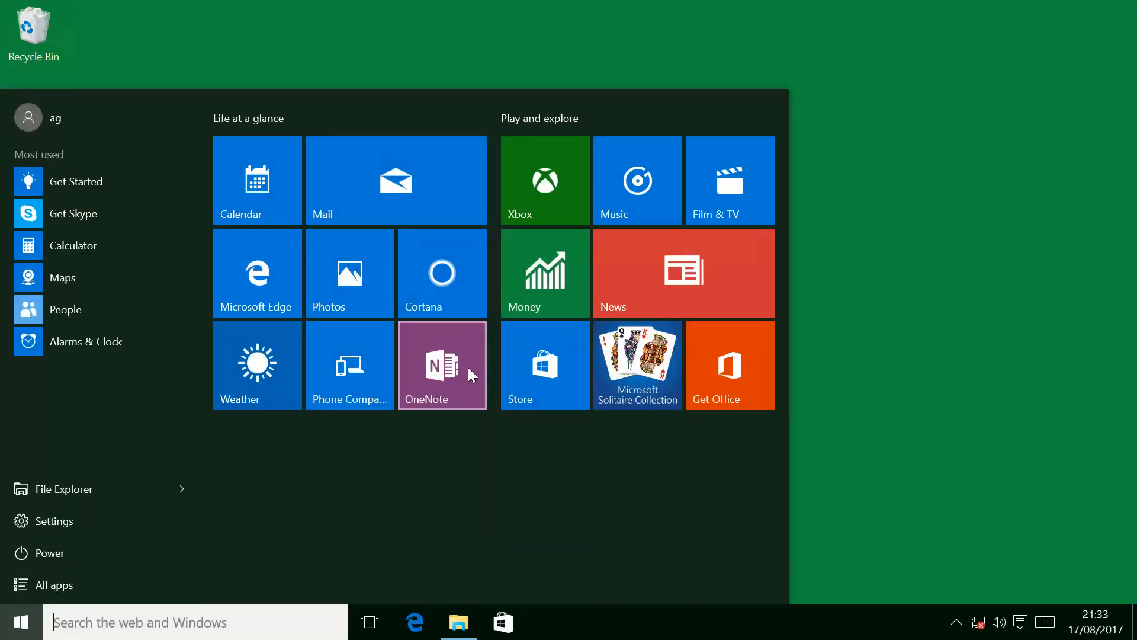
mouse_move(456, 372)
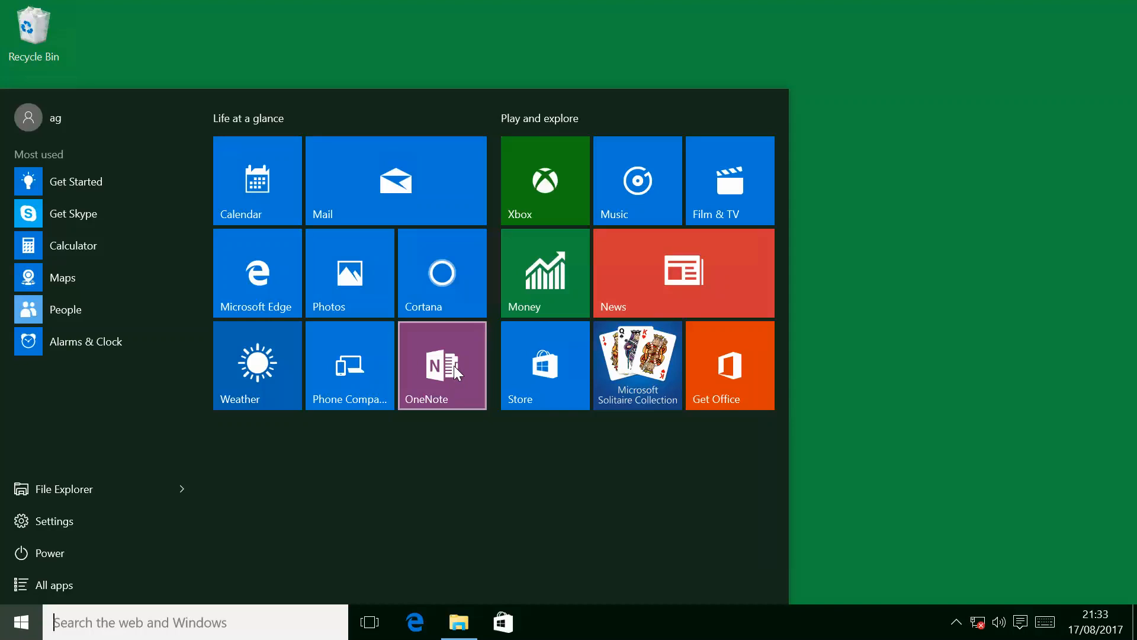
mouse_move(753, 378)
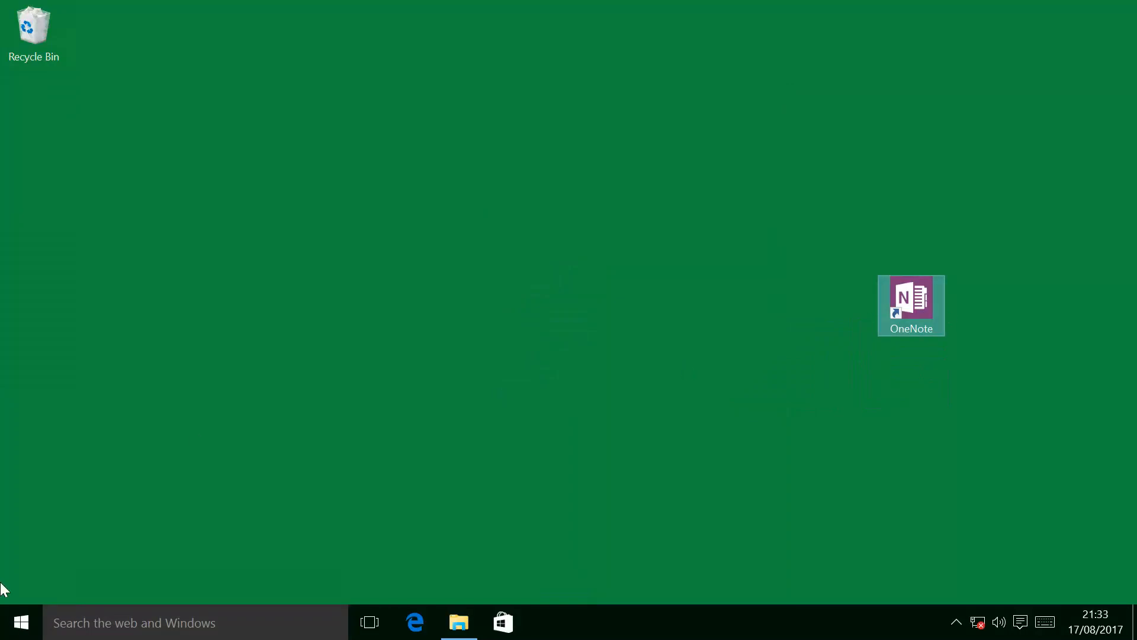
Step: Reopen the Start menu and show the All apps list to find Calculator
left_click(19, 621)
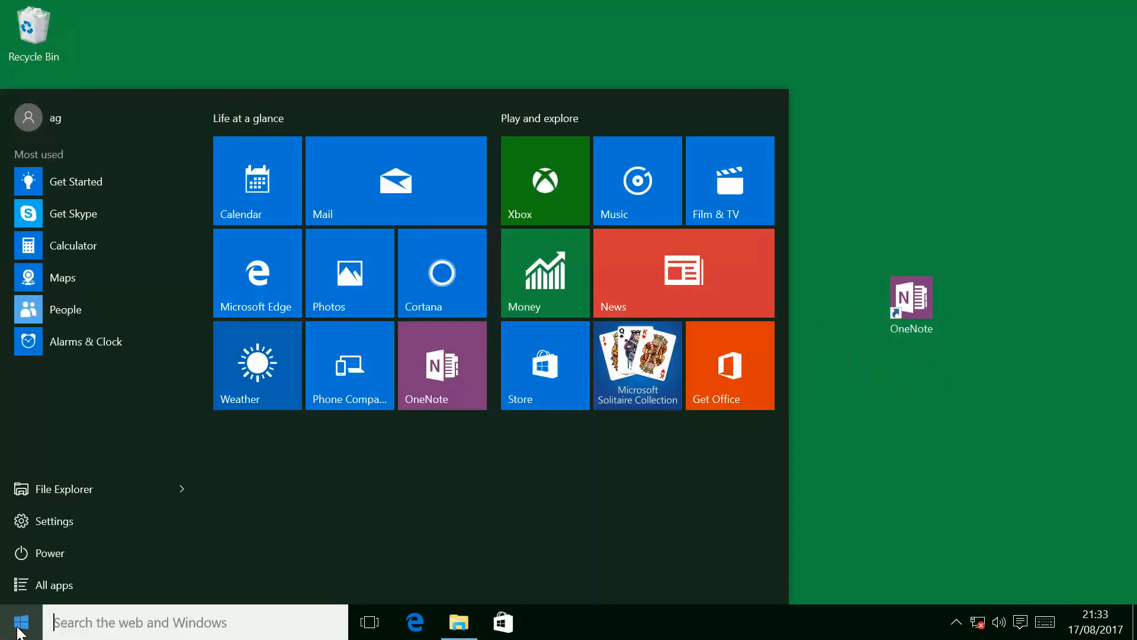
mouse_move(54, 585)
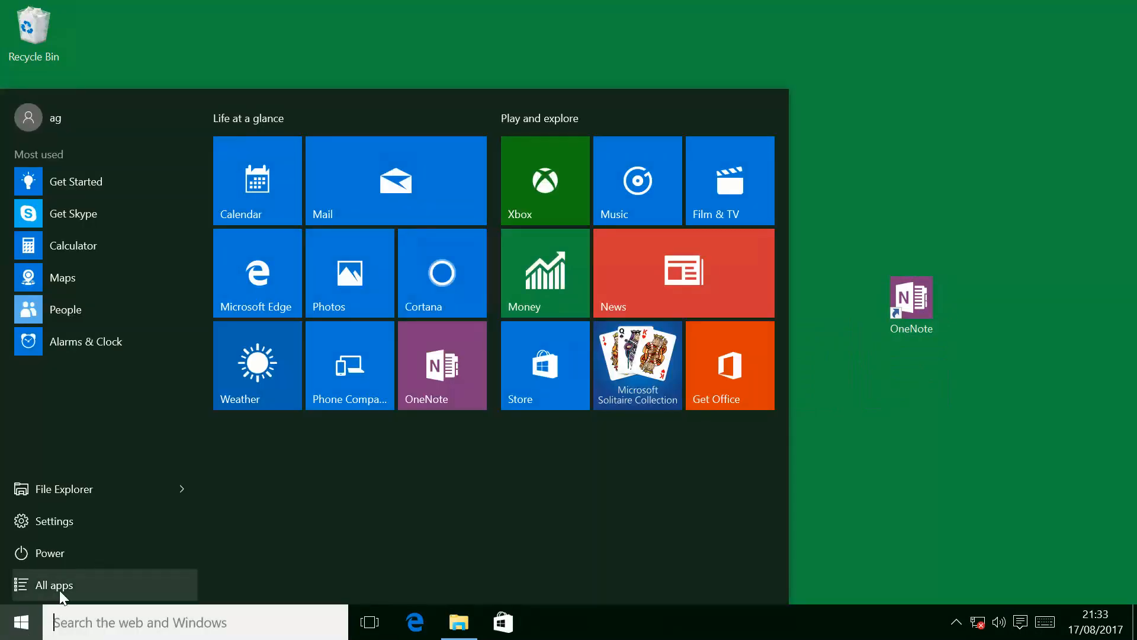
left_click(55, 585)
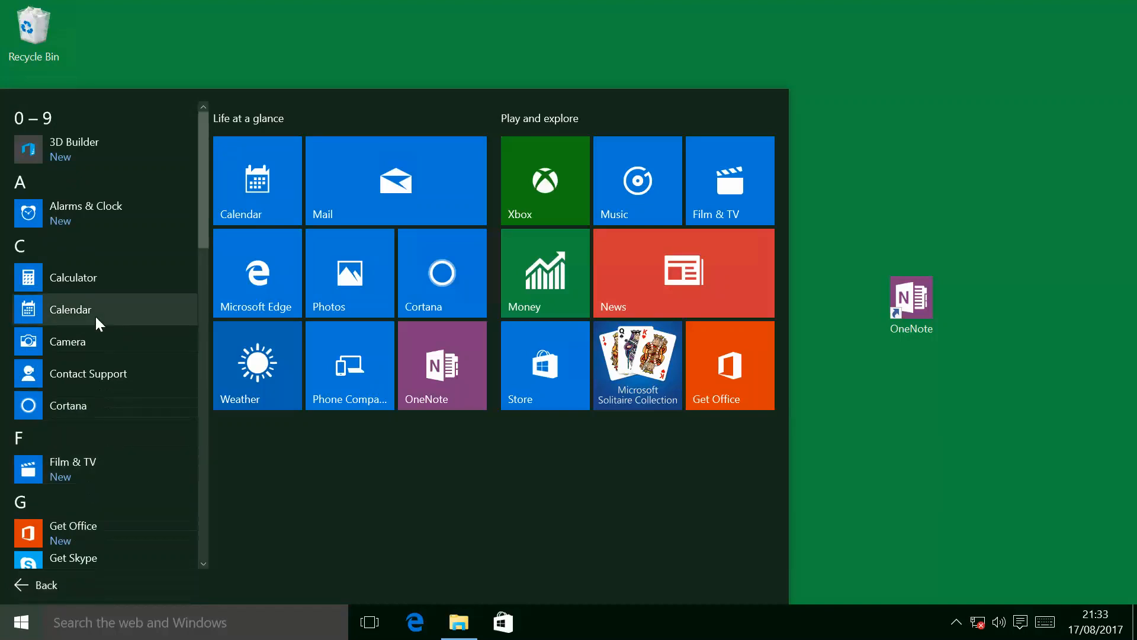
mouse_move(101, 283)
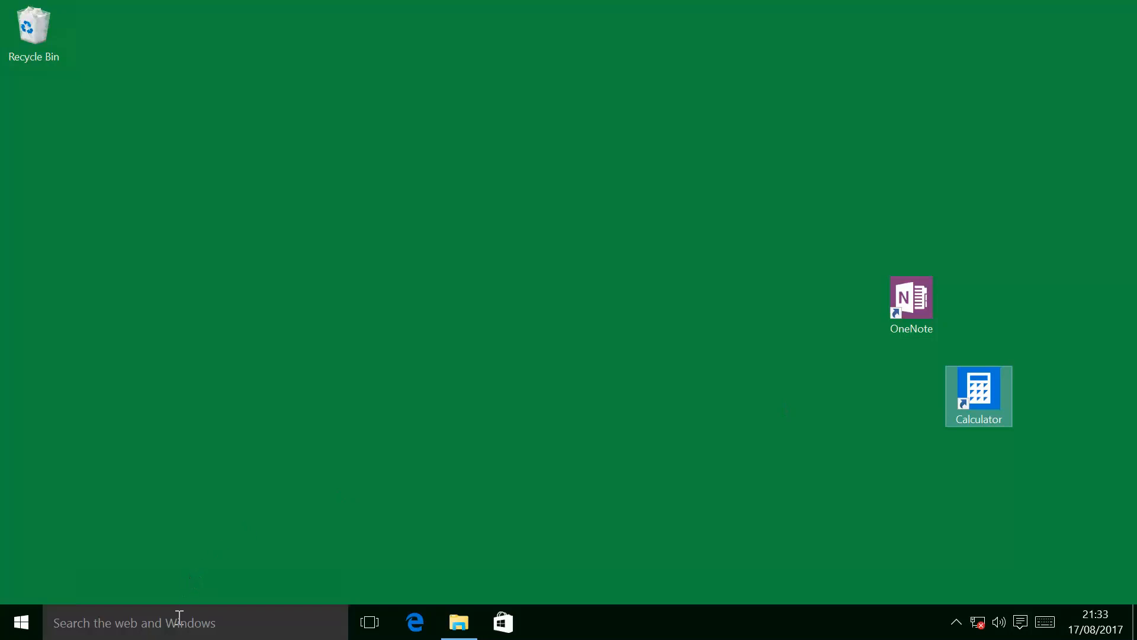
Step: Search for 'inter' and bring up the Internet Explorer result's context menu
left_click(181, 623)
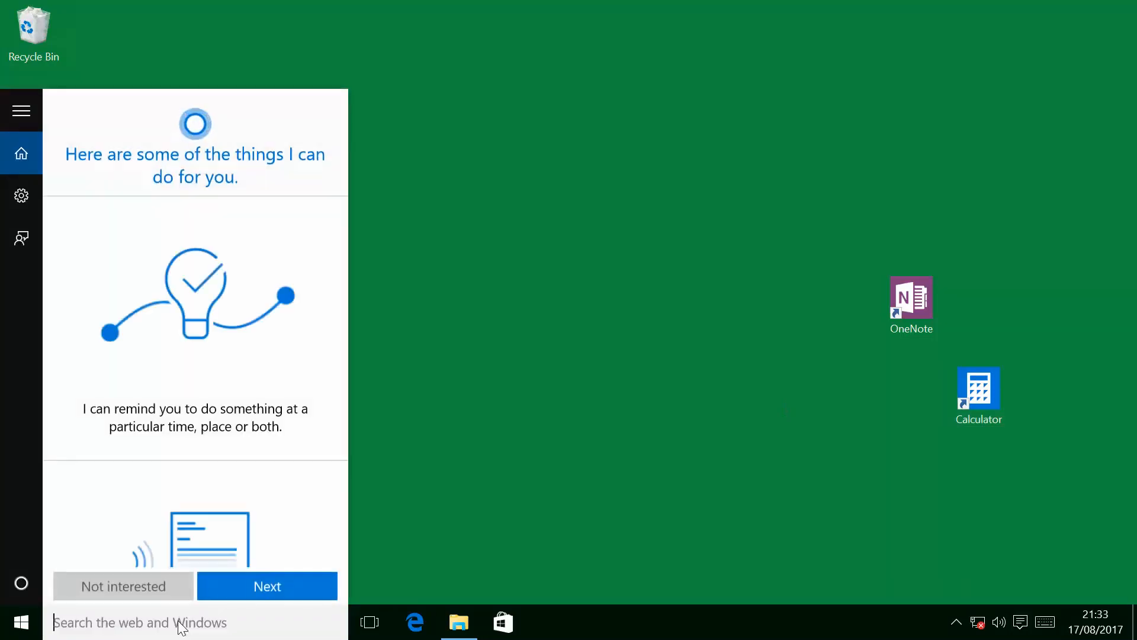
type("inter")
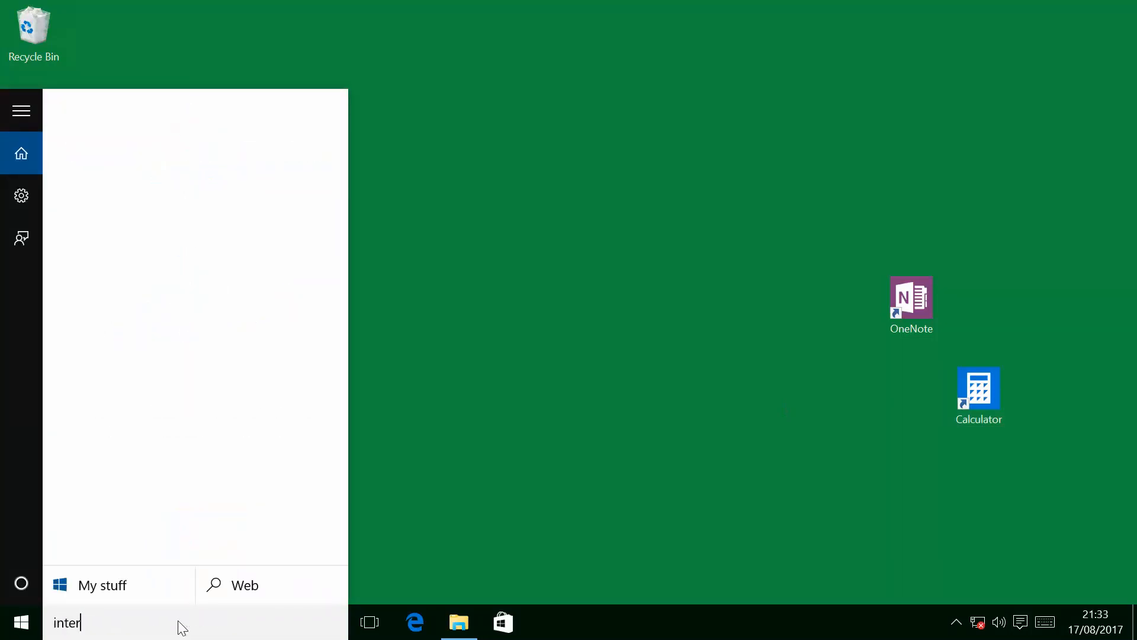
type("inter")
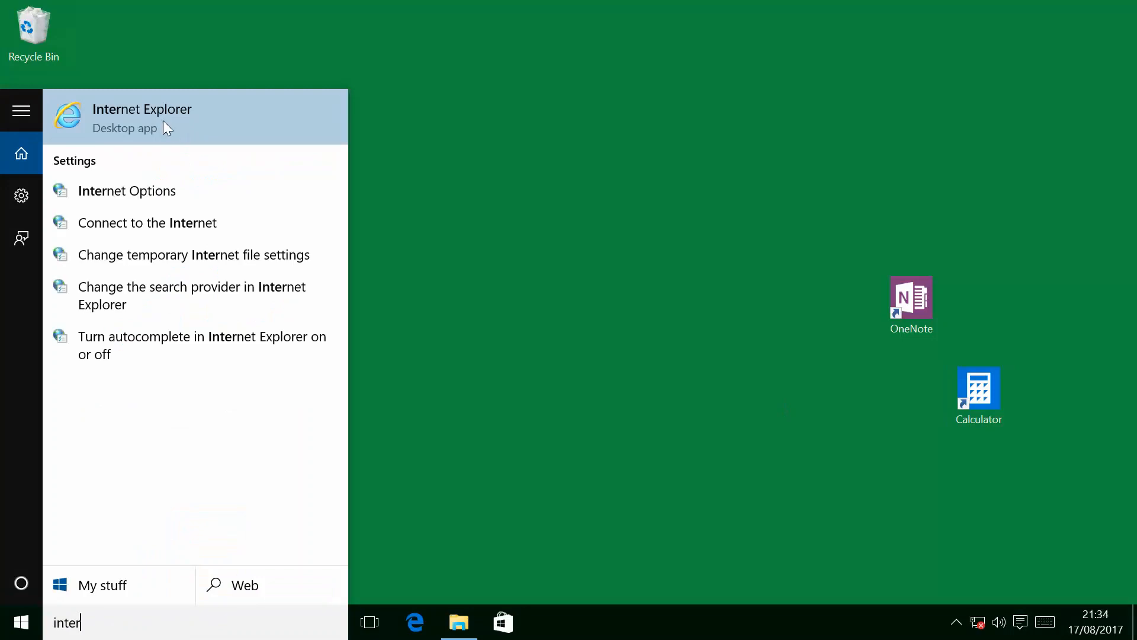
right_click(142, 116)
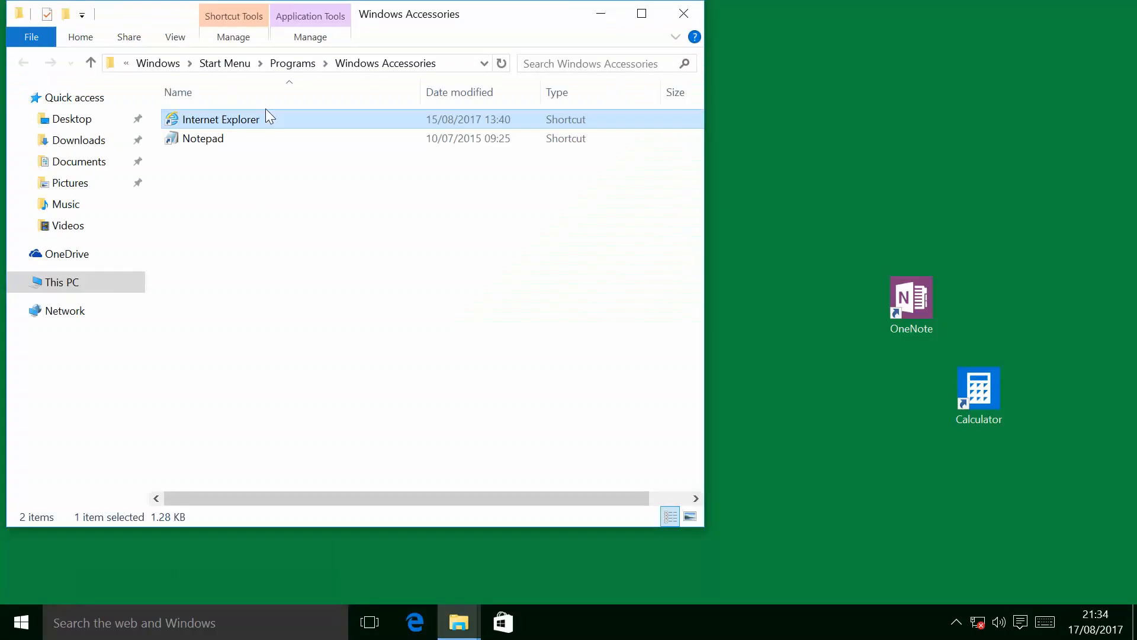
mouse_move(304, 124)
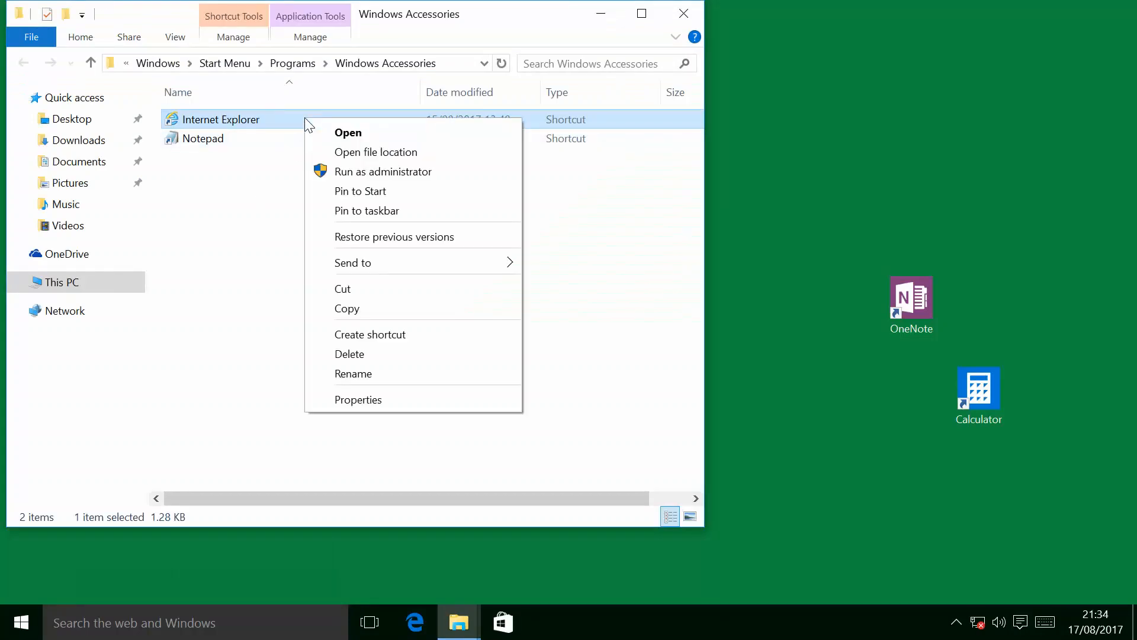
mouse_move(428, 184)
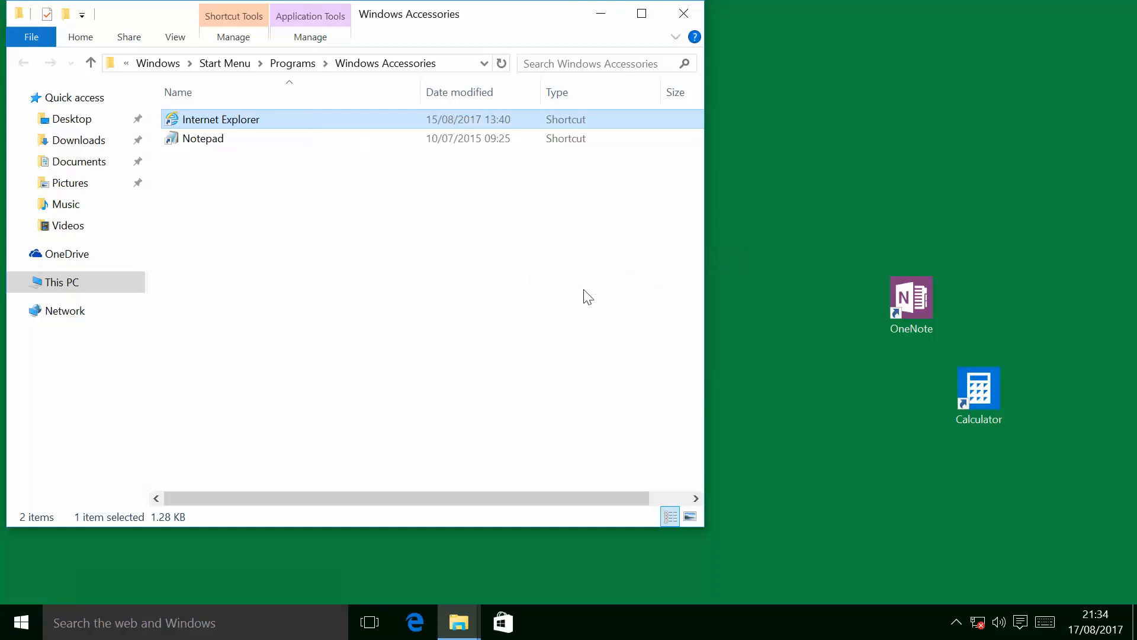
mouse_move(683, 13)
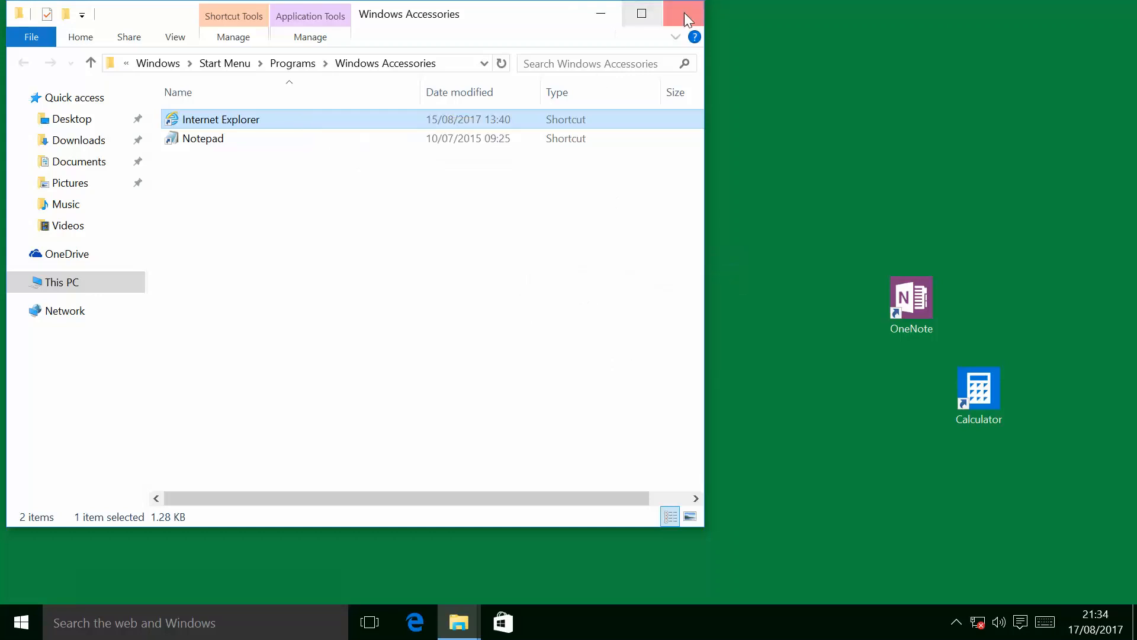
Step: Close the Windows Accessories folder window
left_click(683, 13)
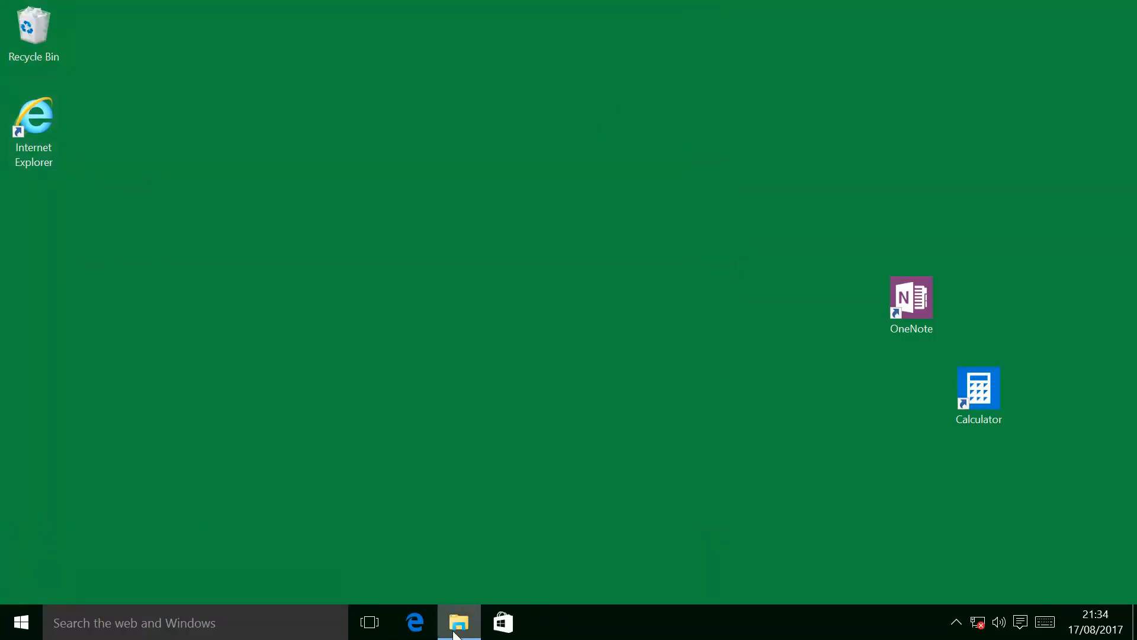
Step: Send Test Document from Documents to the desktop as a shortcut
left_click(459, 621)
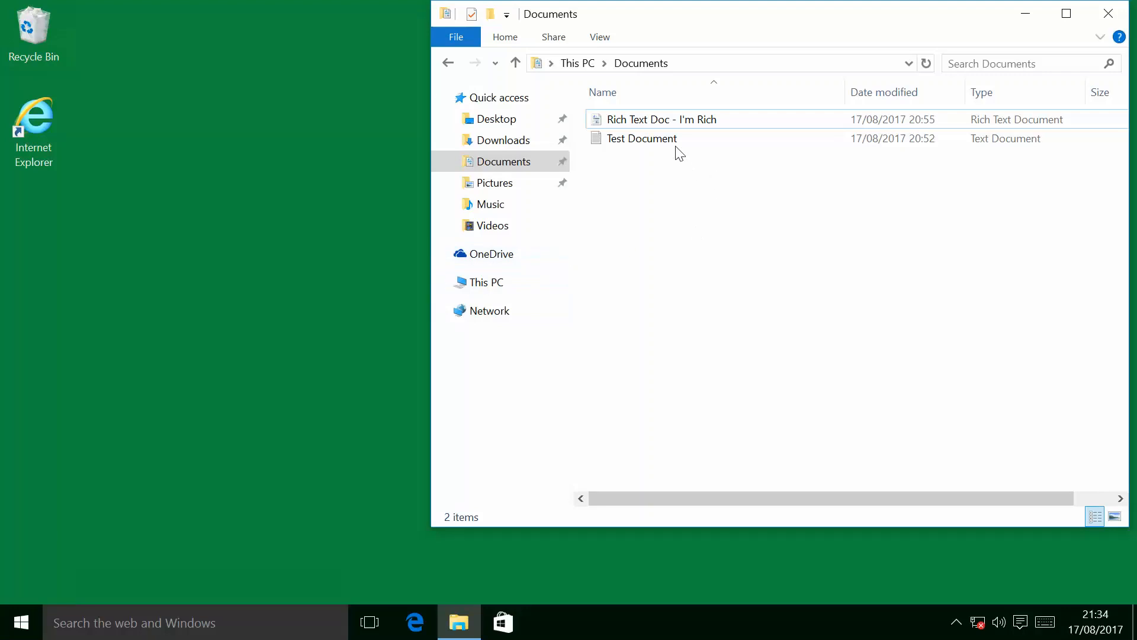
right_click(641, 138)
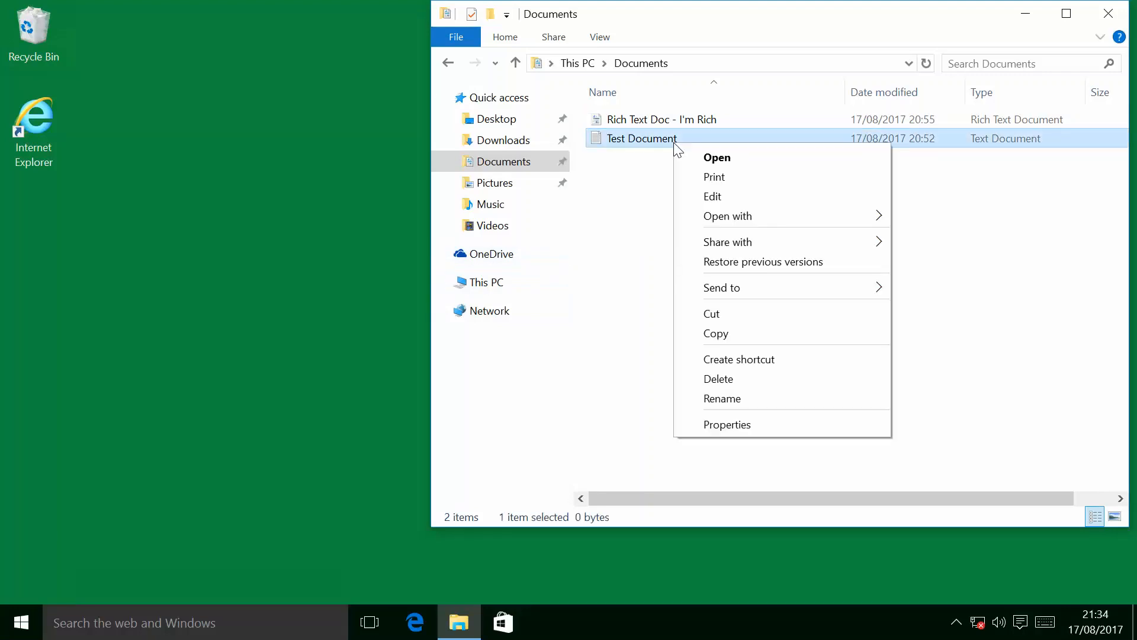
mouse_move(792, 270)
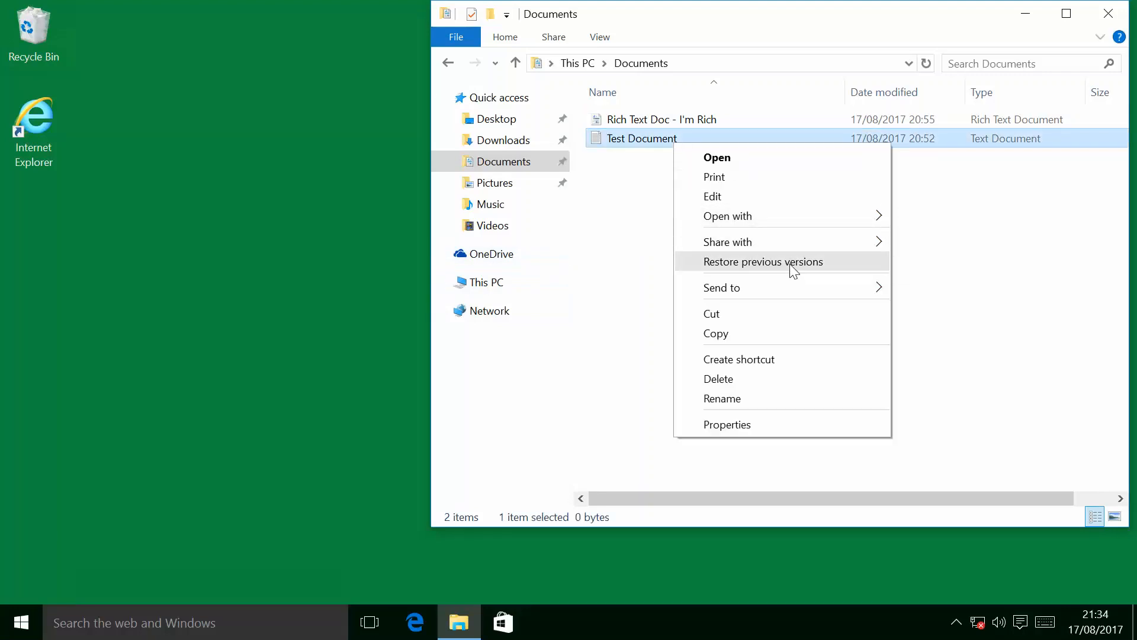
mouse_move(722, 288)
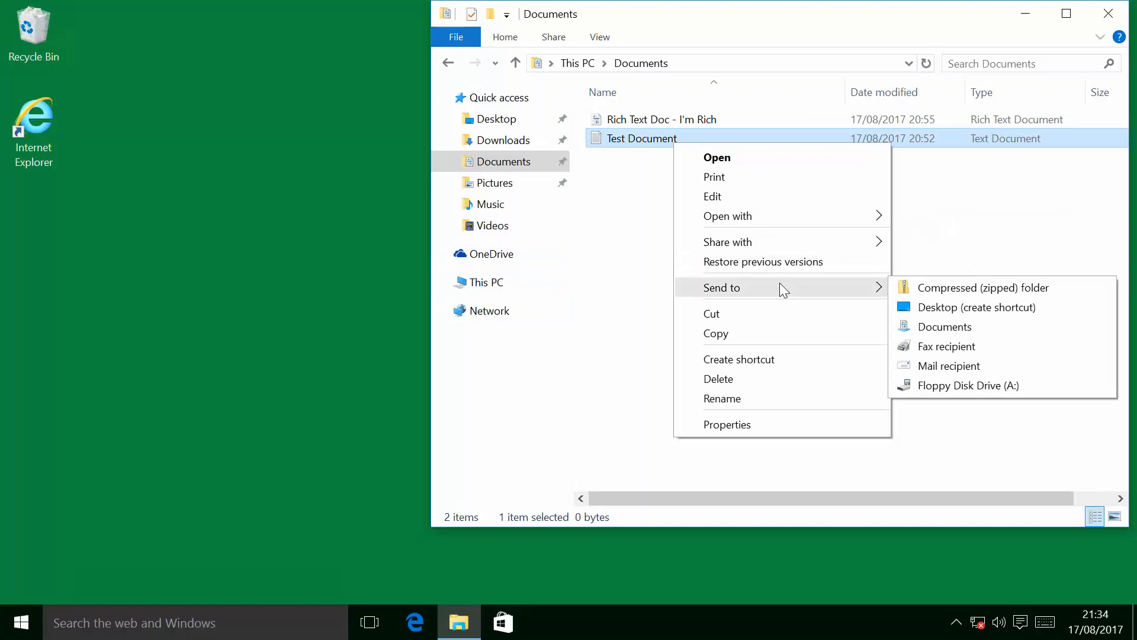
mouse_move(977, 307)
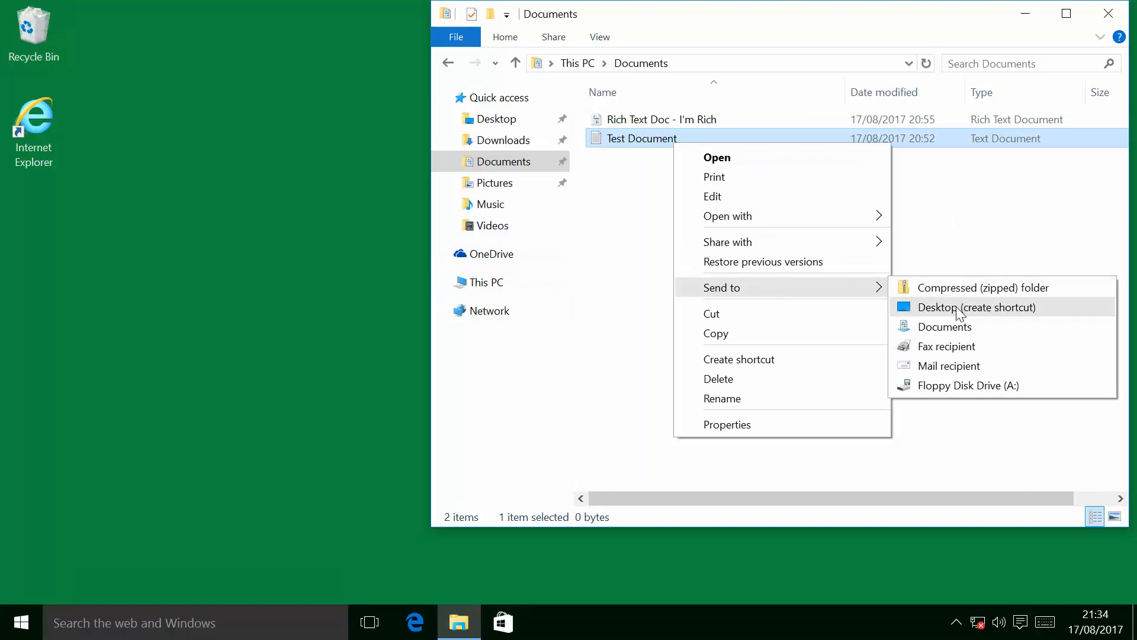
left_click(976, 307)
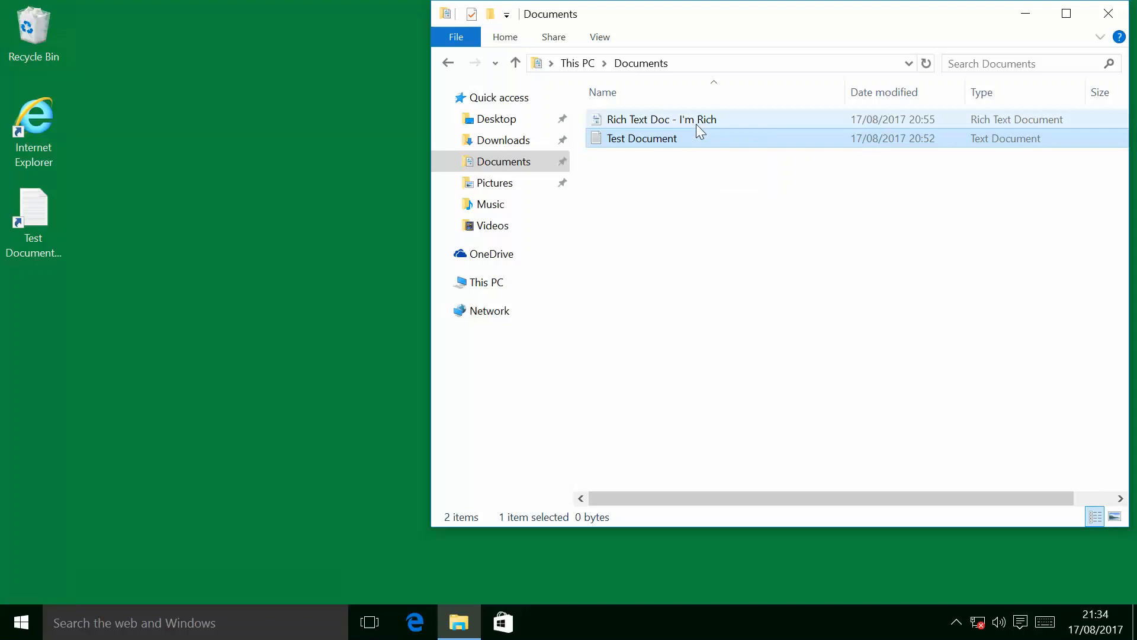
left_click(660, 120)
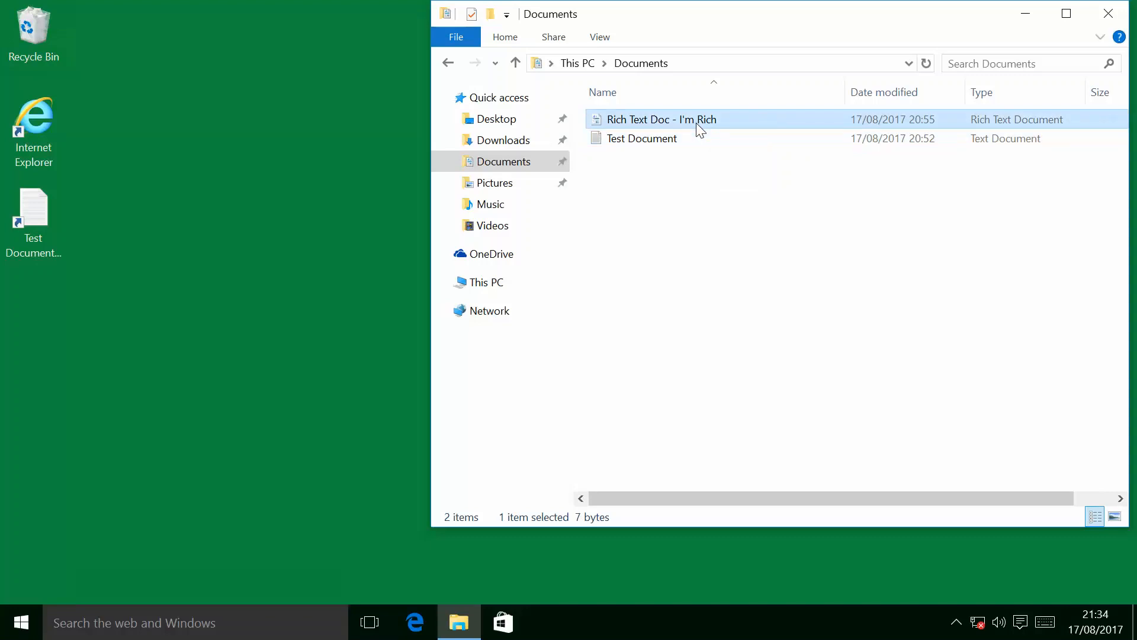